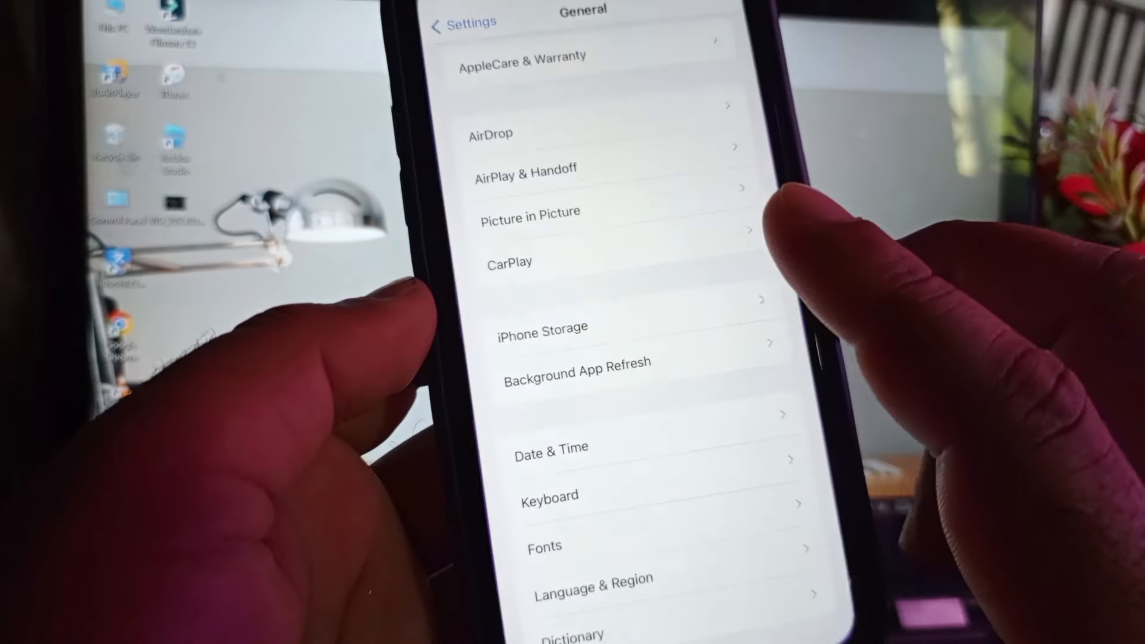
View the connected Ufone_1DA5CB Wi-Fi network's details, then back out to the main Settings list.
scroll("down", 3)
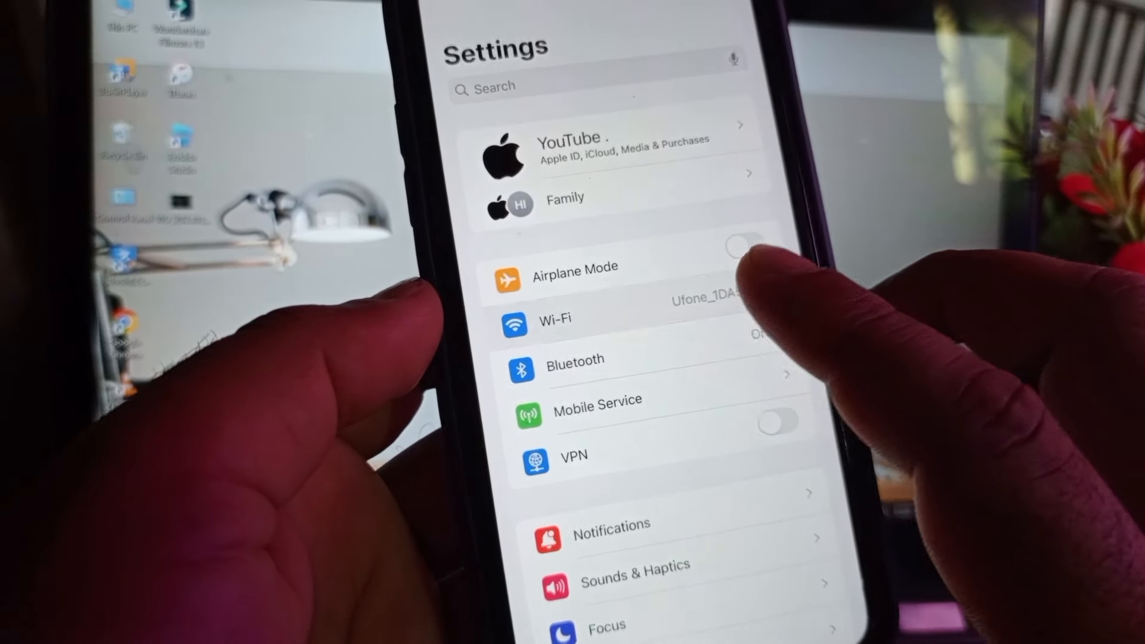
left_click(556, 319)
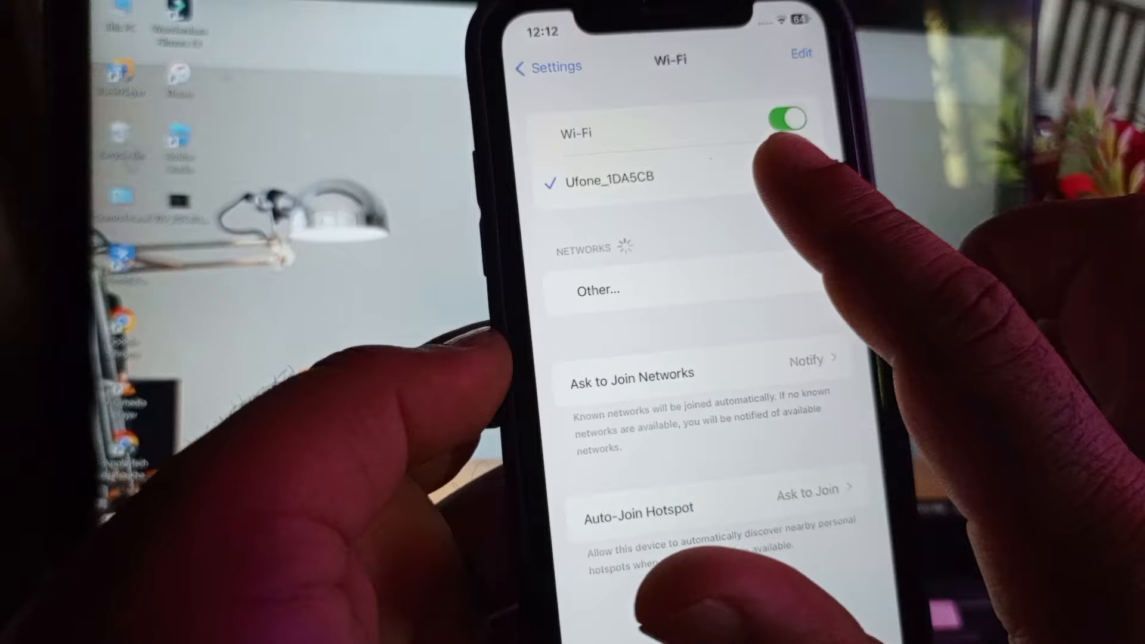
left_click(604, 177)
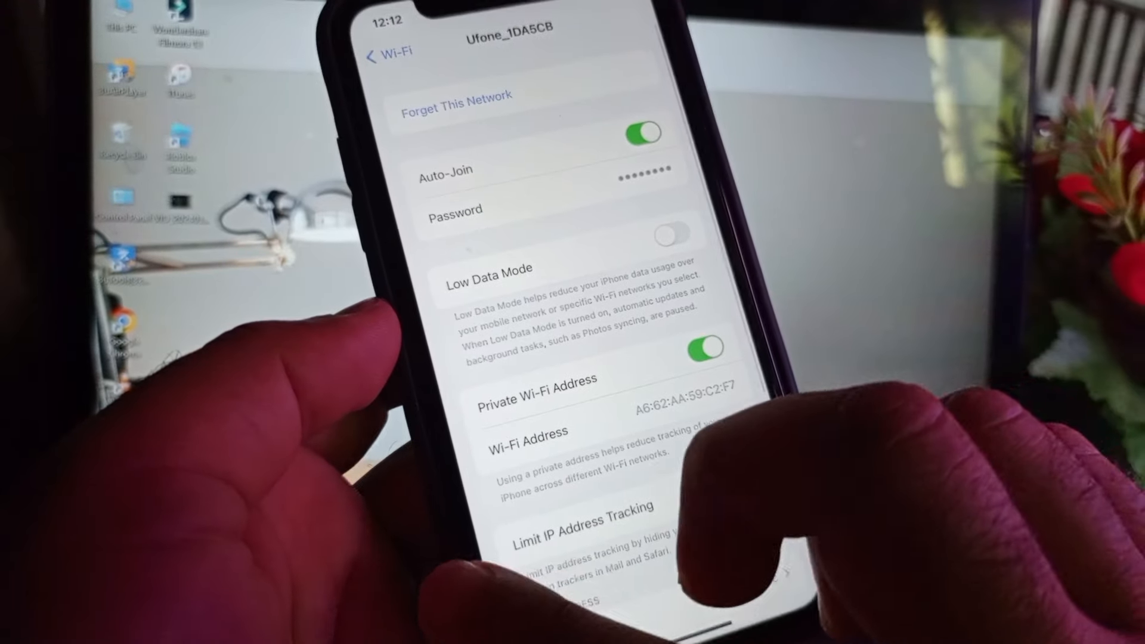
left_click(387, 52)
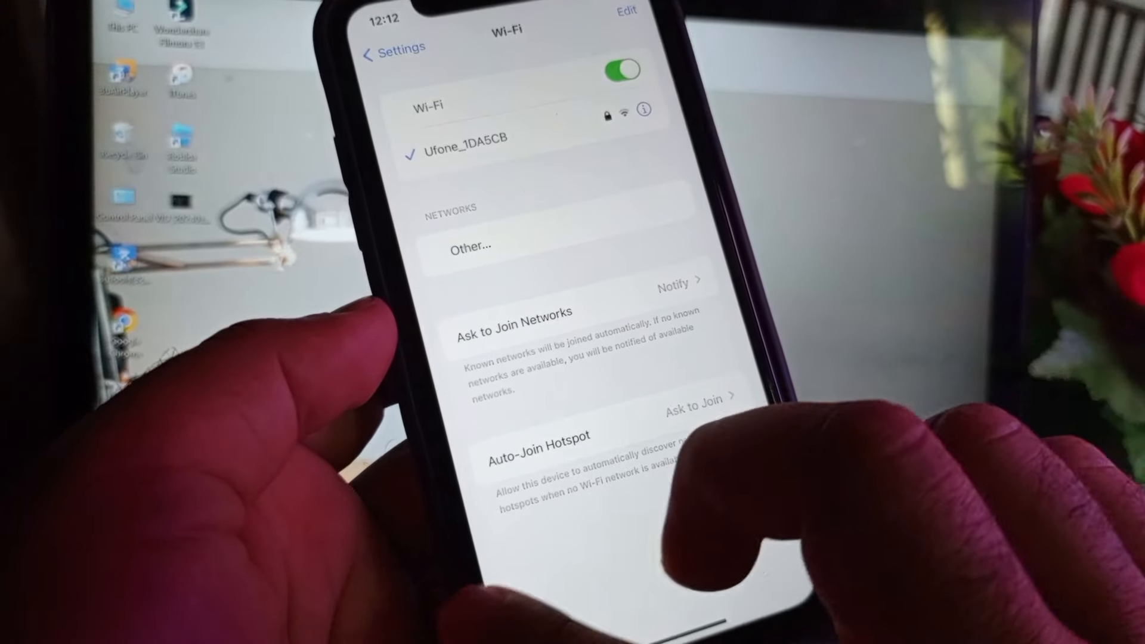
left_click(390, 48)
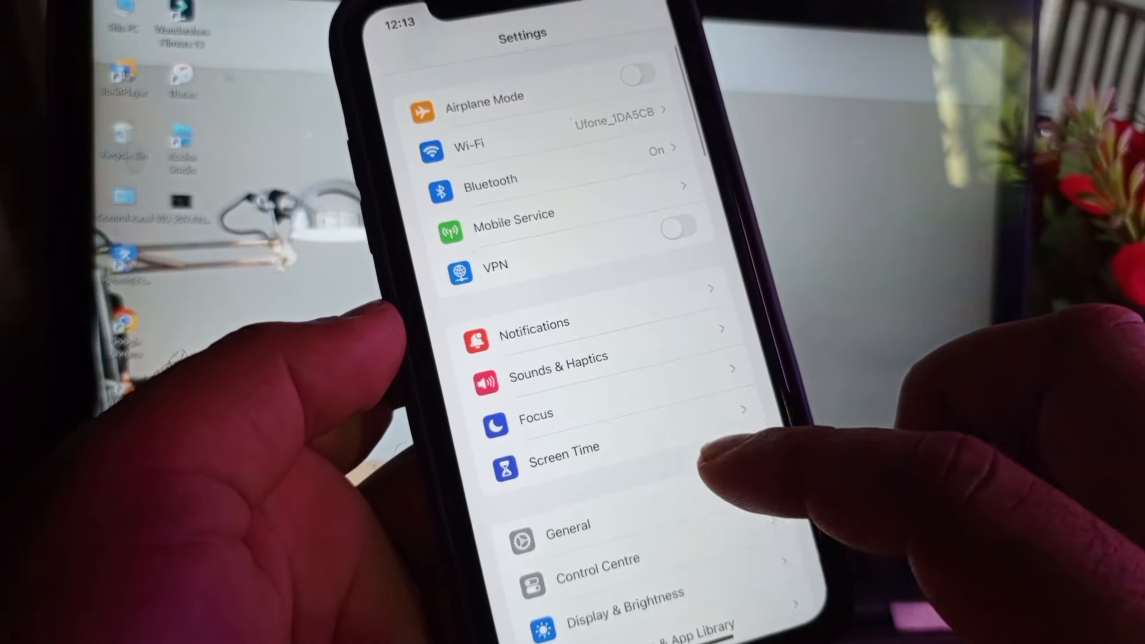
left_click(563, 460)
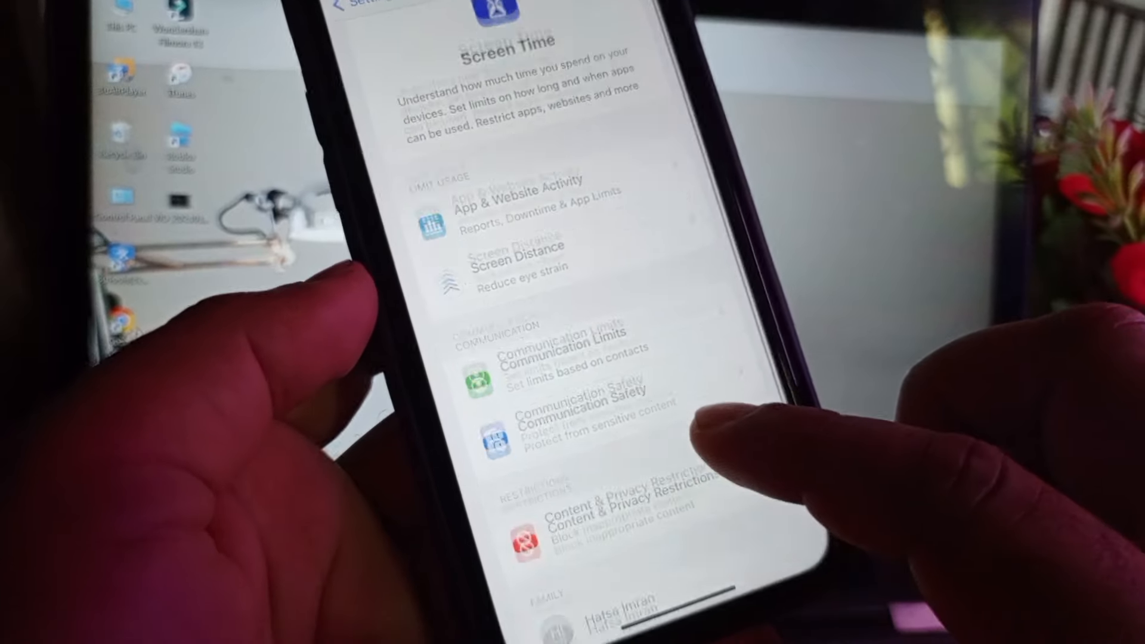
left_click(606, 511)
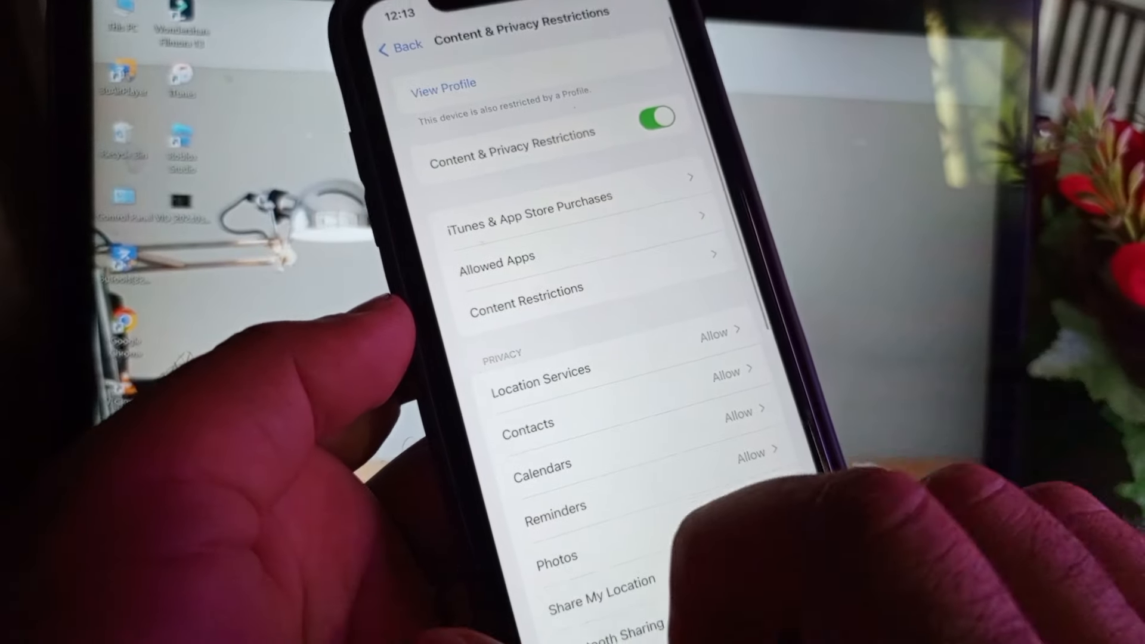
left_click(399, 45)
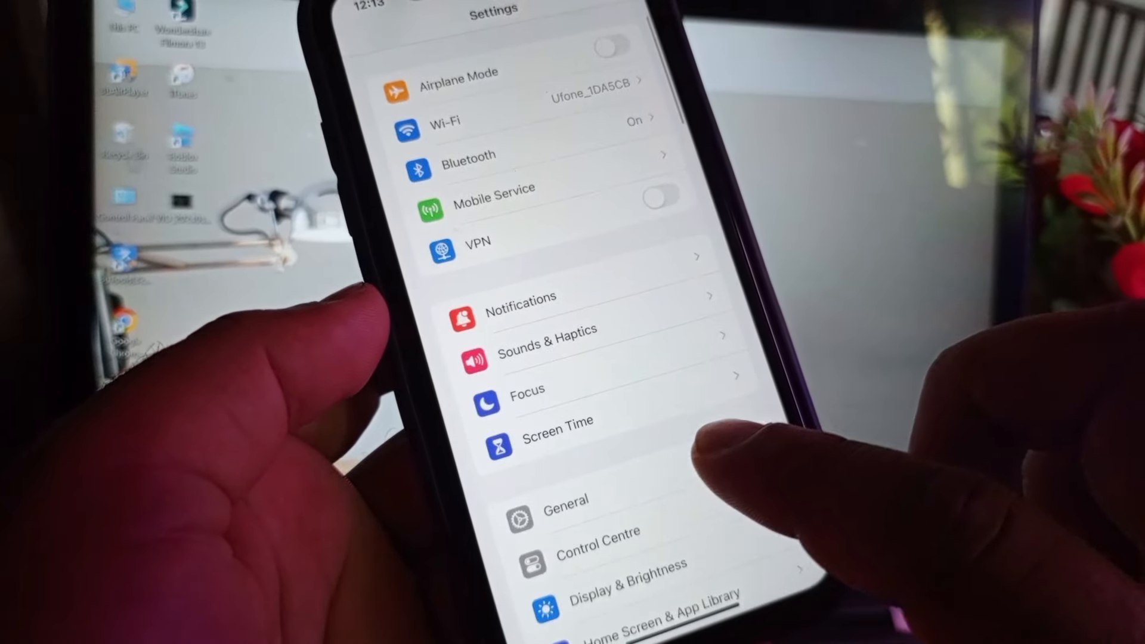
Confirm General > Date & Time is Set Automatically, visit Transfer or Reset iPhone, then swipe to App Library.
left_click(565, 500)
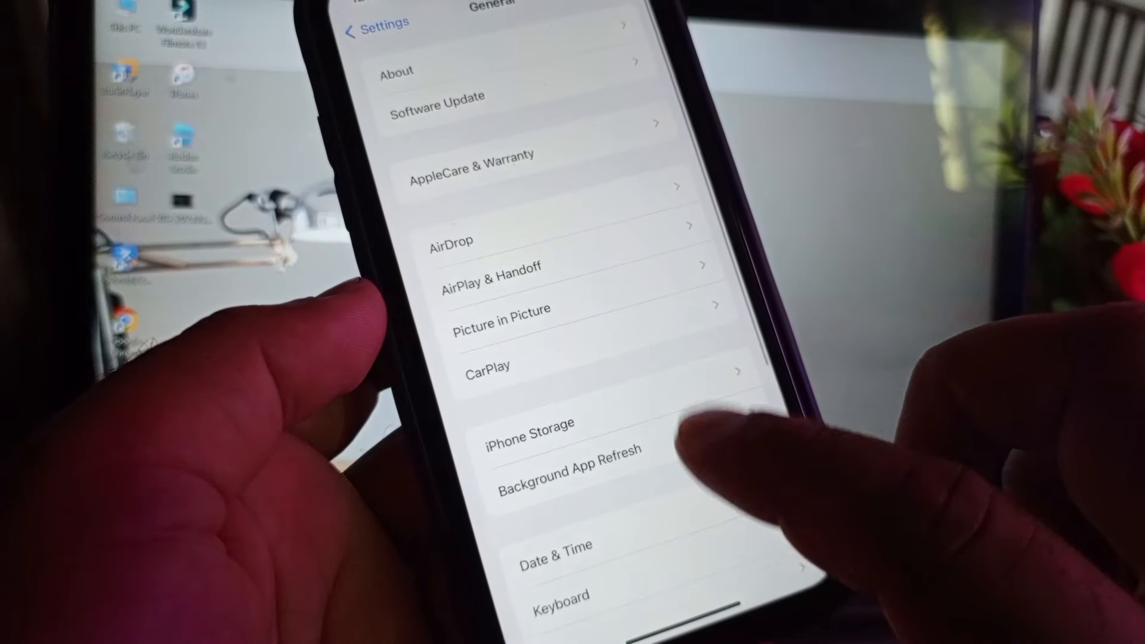
left_click(555, 546)
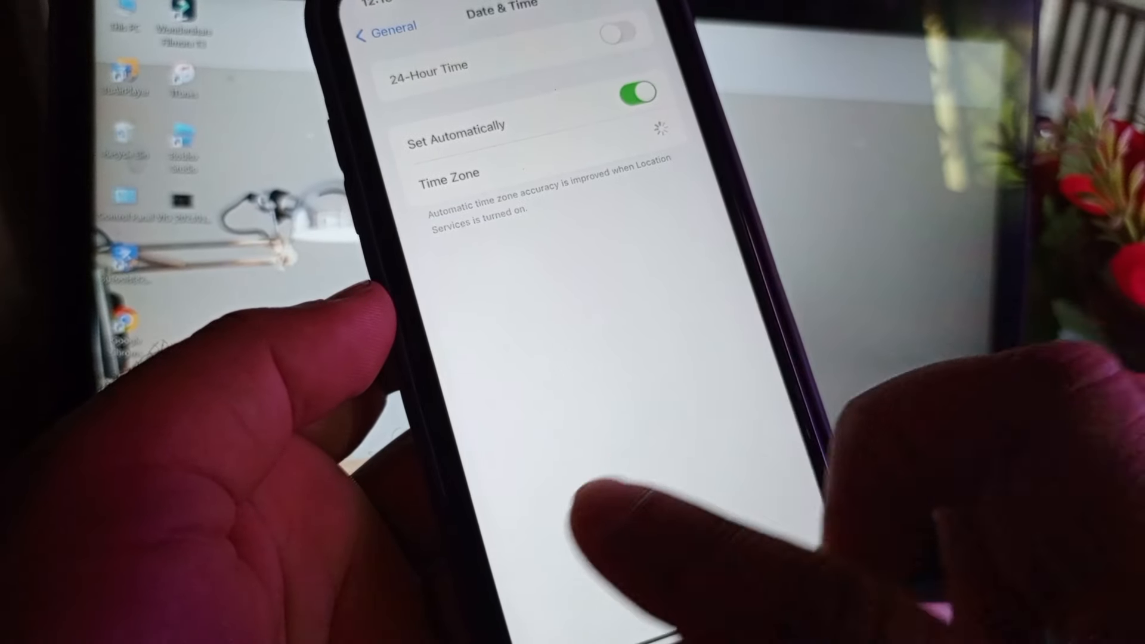
left_click(383, 27)
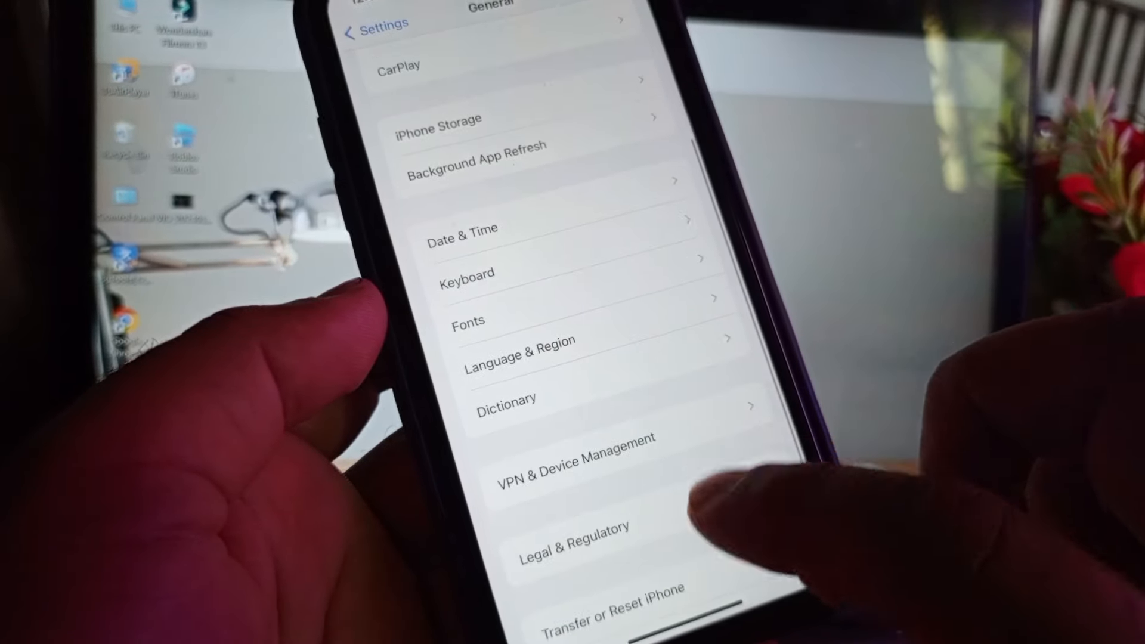
left_click(374, 28)
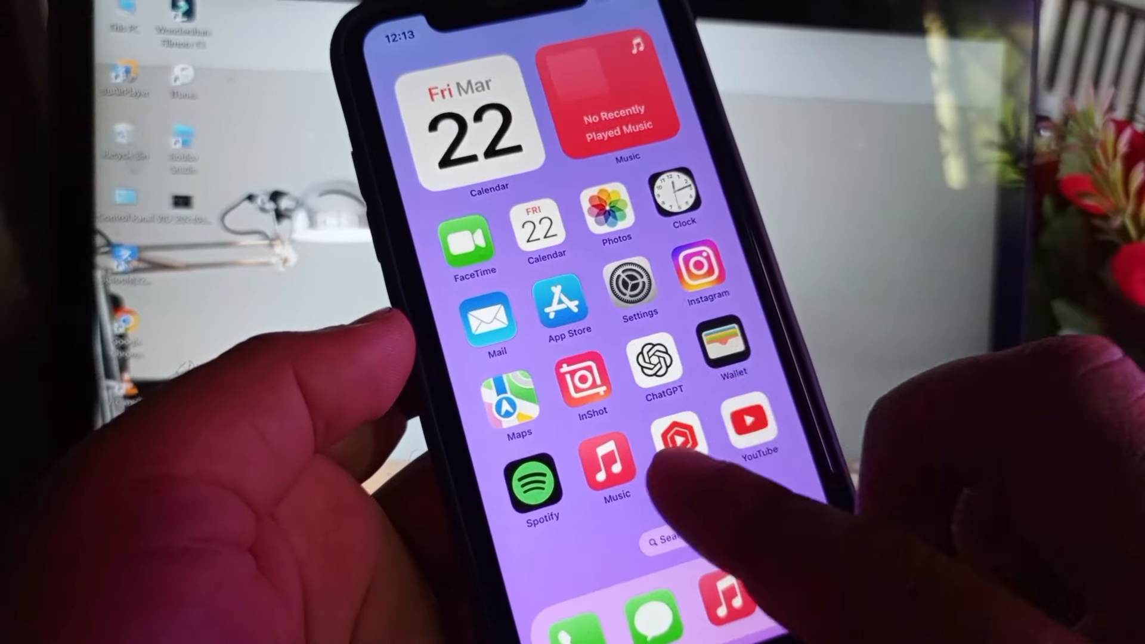
scroll("left", 3)
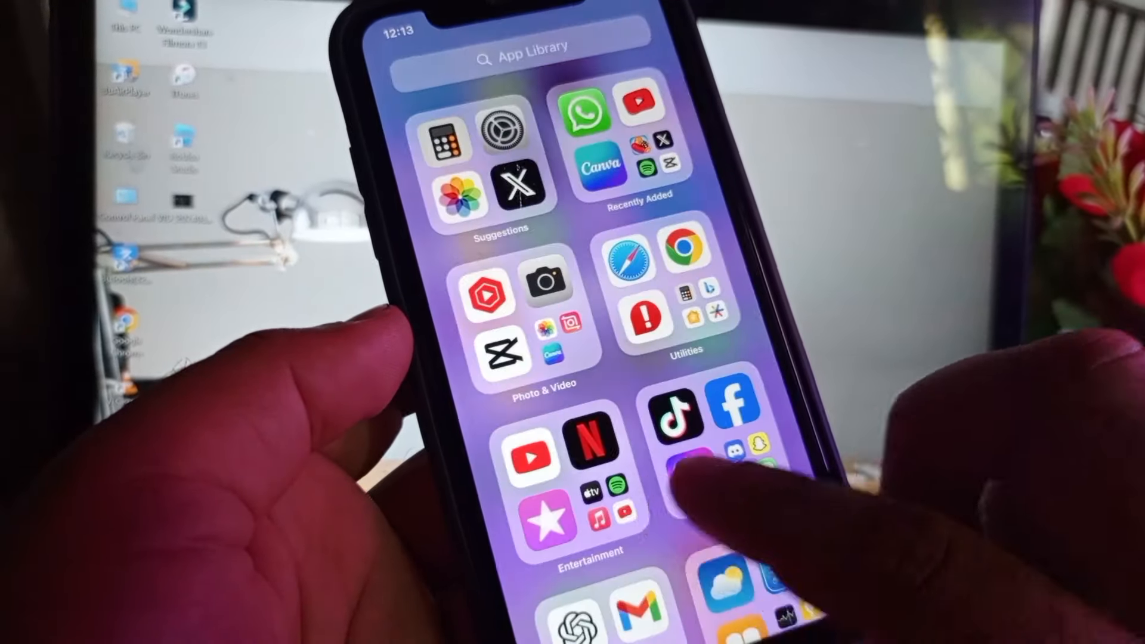